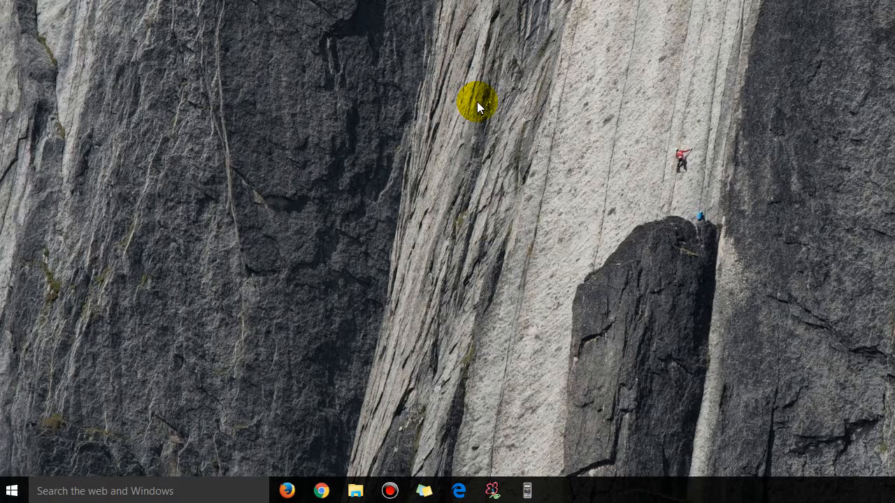
pyautogui.moveTo(194, 457)
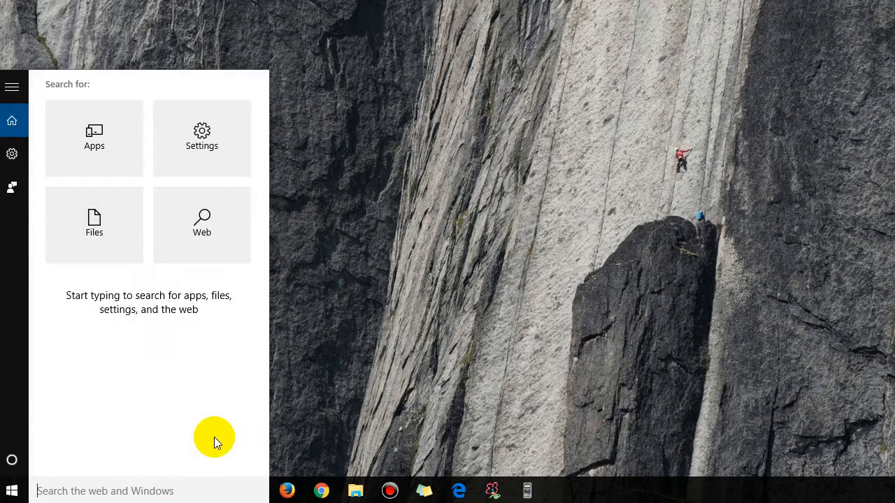
# Step: Launch Microsoft Access and dismiss its automatic-configuration failure message
pyautogui.write('access')
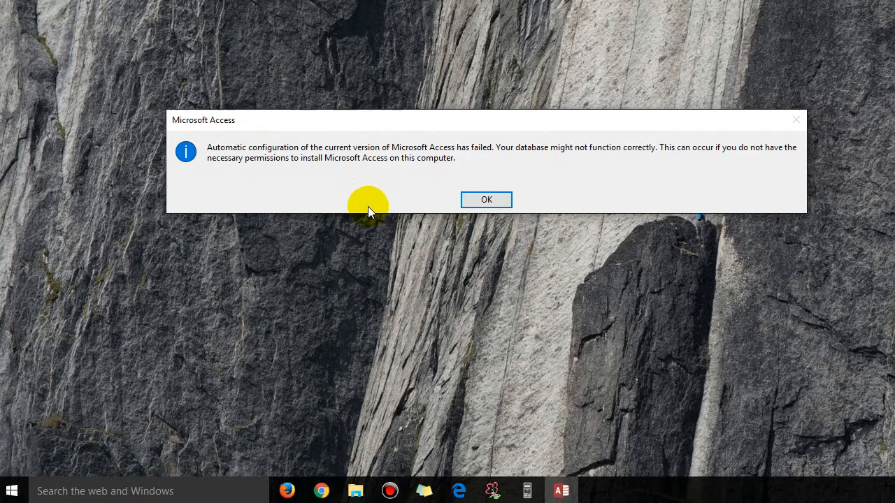
pyautogui.moveTo(385, 158)
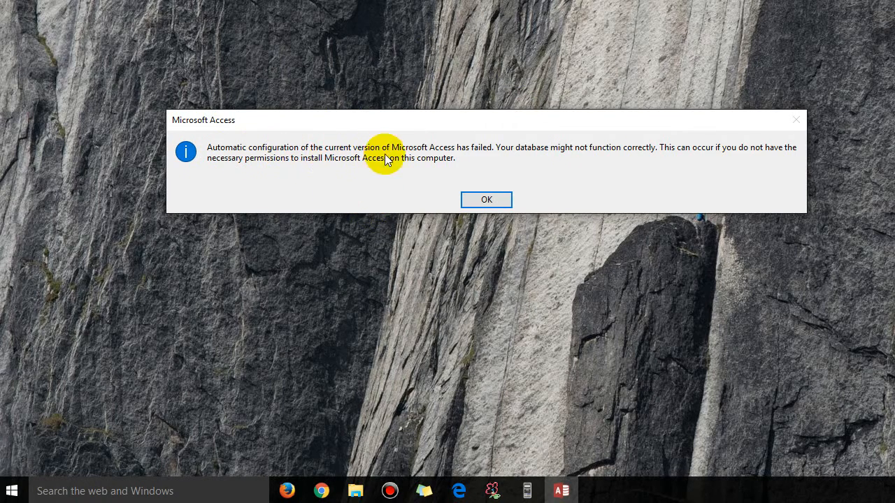
pyautogui.moveTo(538, 227)
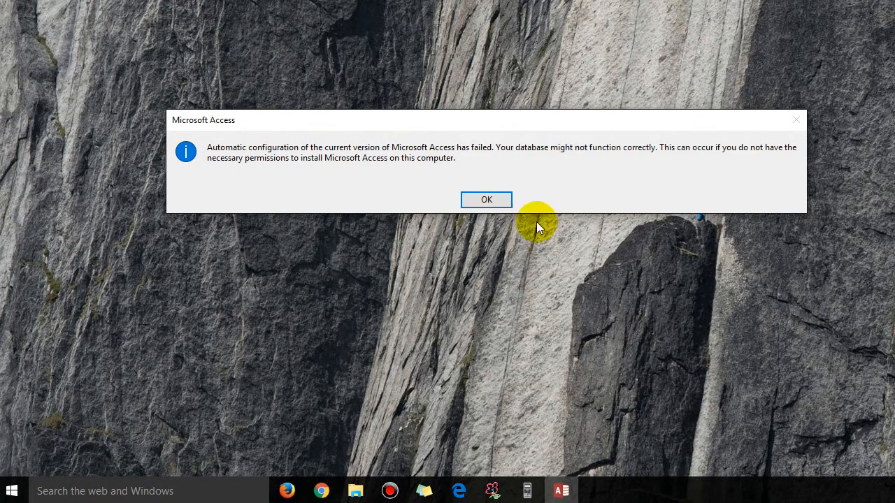
pyautogui.moveTo(401, 216)
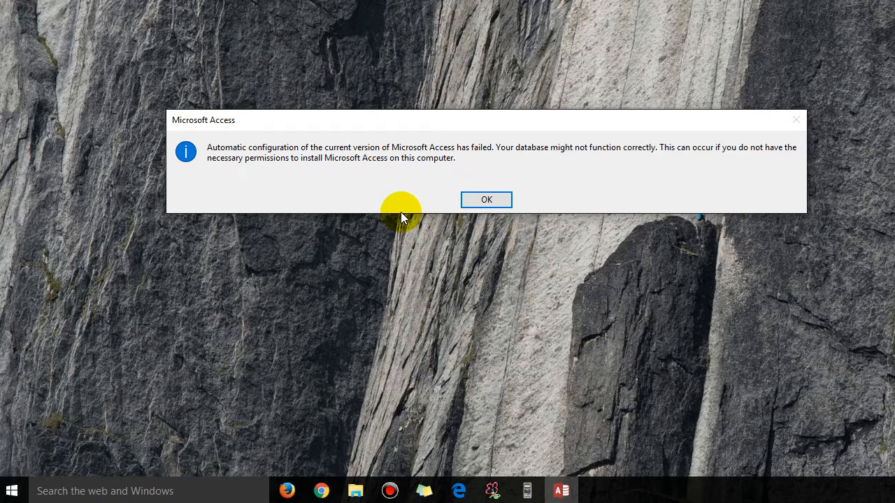
pyautogui.moveTo(485, 199)
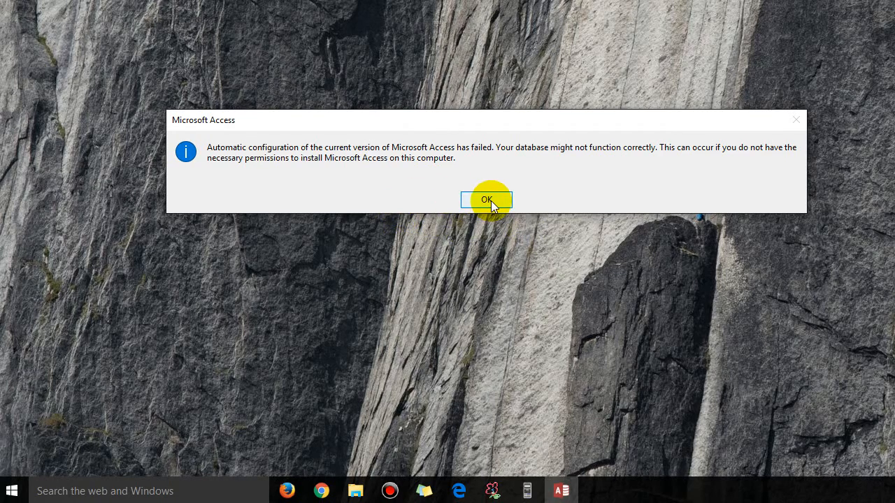
pyautogui.click(486, 199)
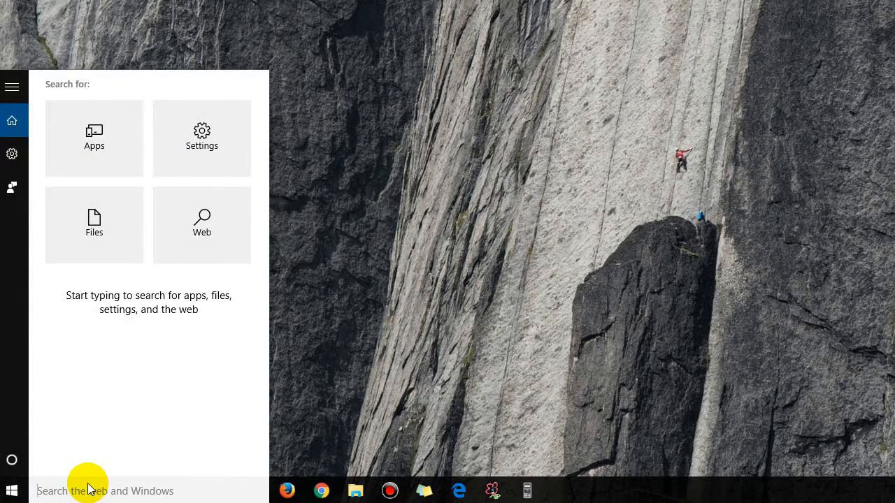
# Step: Open Control Panel and search it for 'programs and fea'
pyautogui.write('control panel')
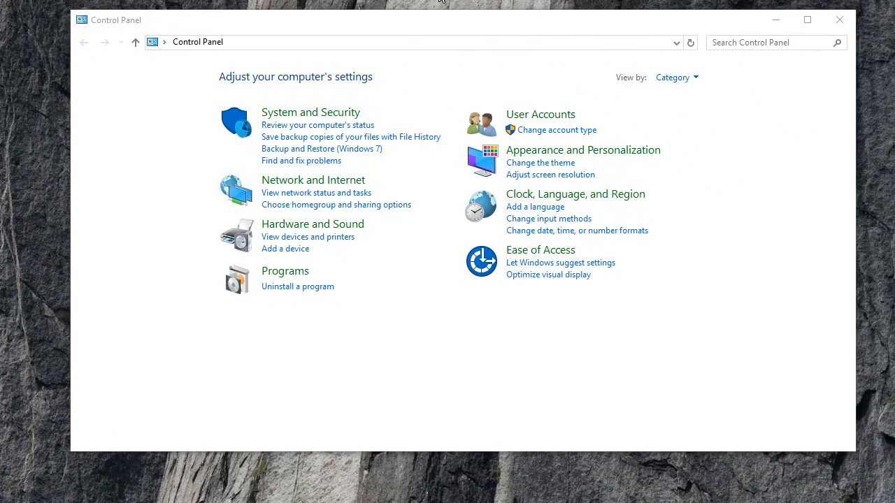
pyautogui.click(769, 43)
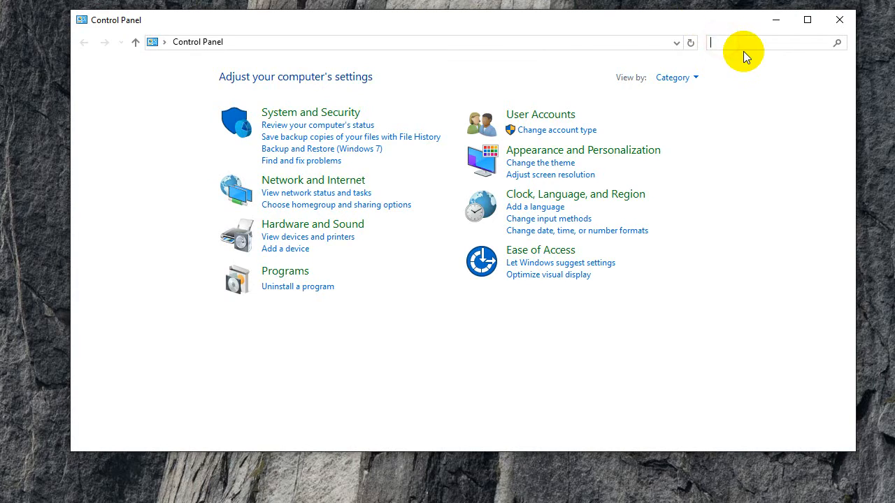
pyautogui.write('programs and fea')
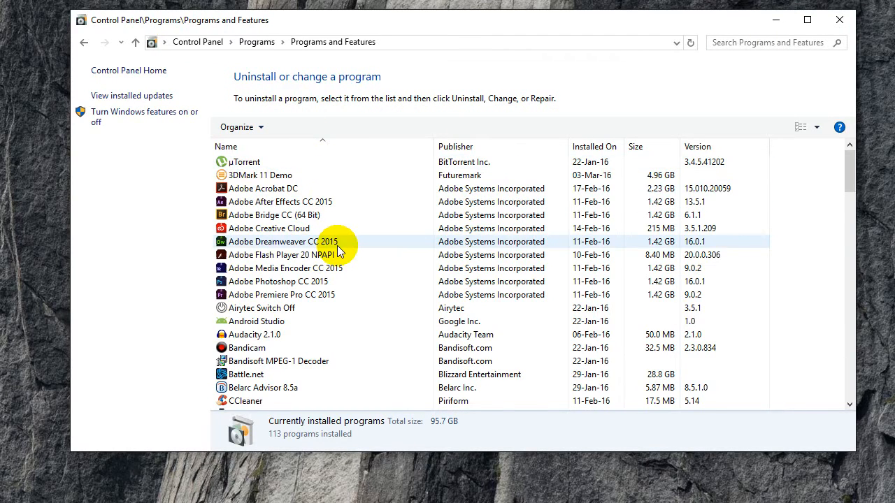
# Step: In Programs and Features, select Microsoft Office 365 ProPlus - en-us
pyautogui.scroll(-3)
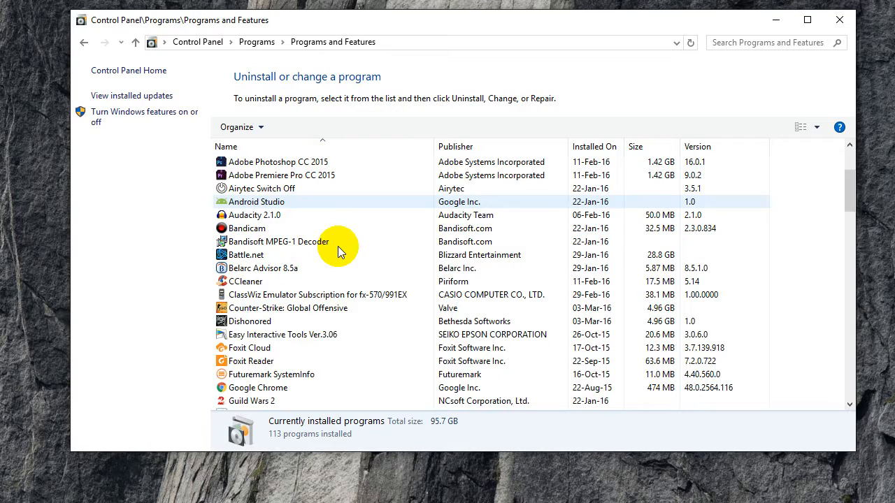
pyautogui.scroll(-3)
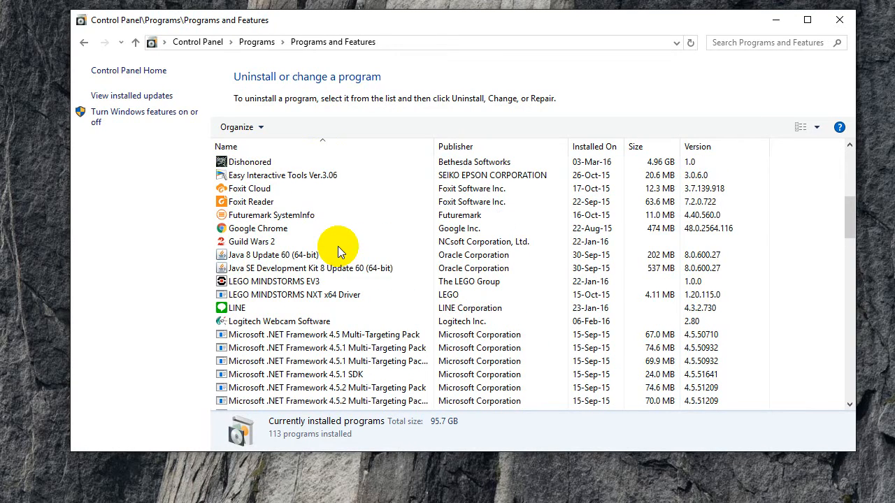
pyautogui.click(252, 241)
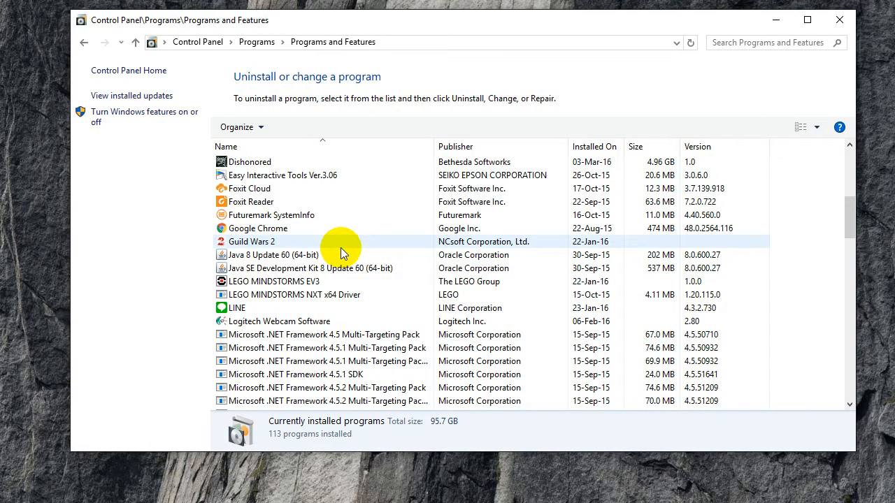
pyautogui.scroll(-3)
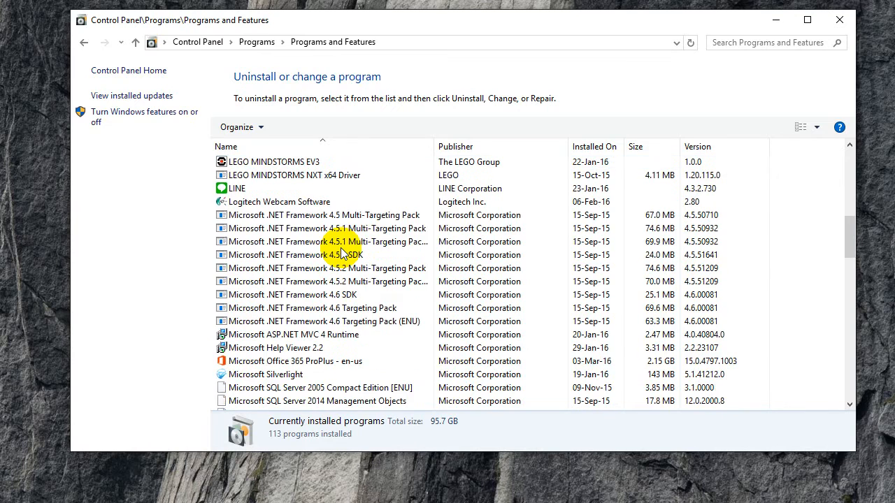
pyautogui.click(296, 361)
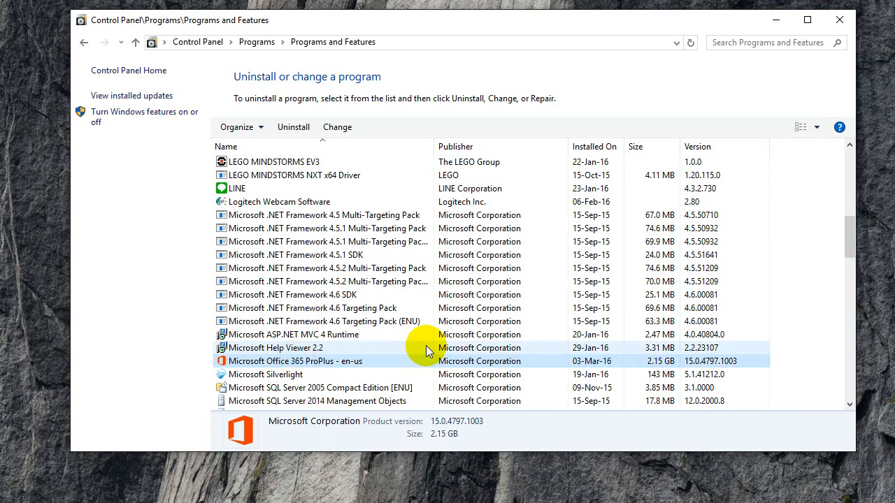
pyautogui.scroll(-3)
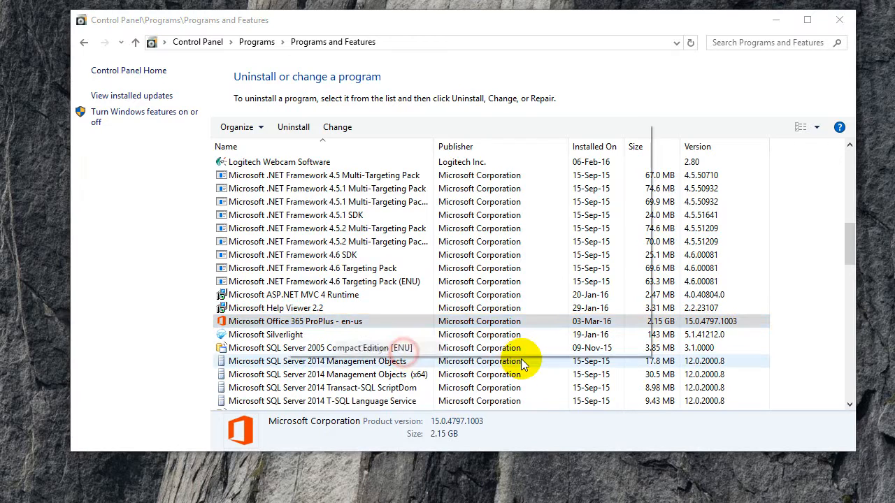
# Step: Change Office 365 ProPlus and start an Online Repair, confirming the download
pyautogui.click(337, 126)
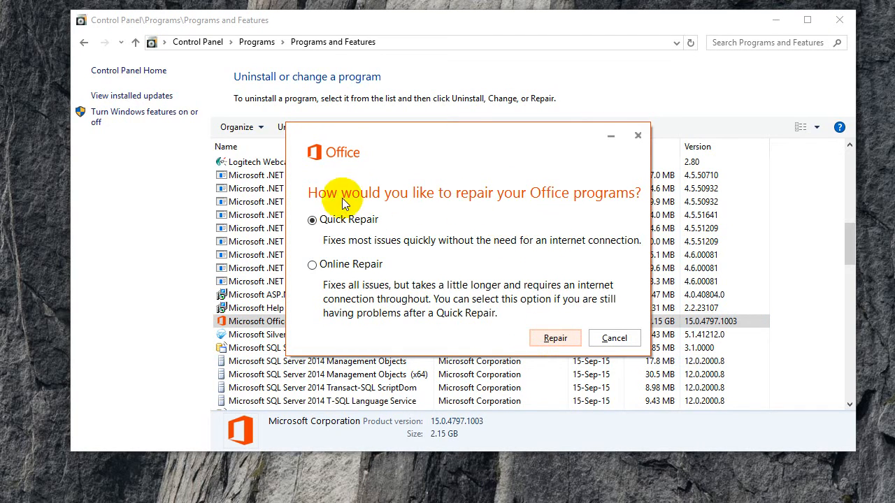
pyautogui.moveTo(531, 243)
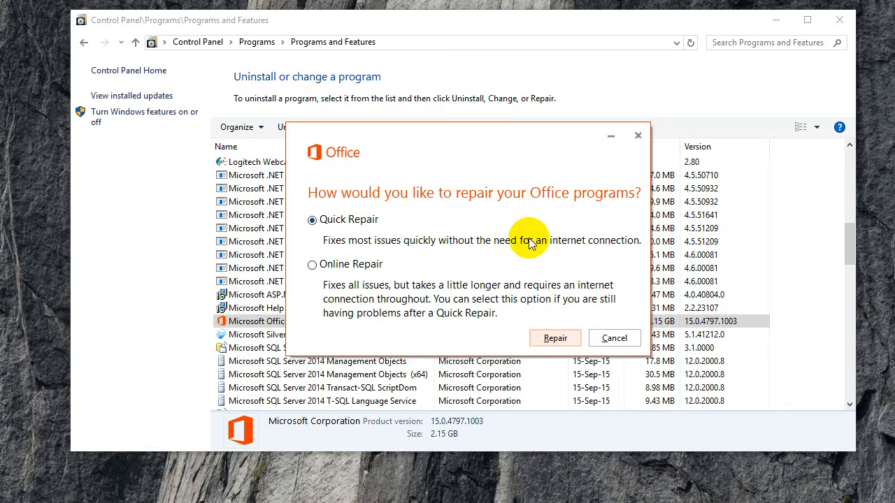
pyautogui.click(311, 264)
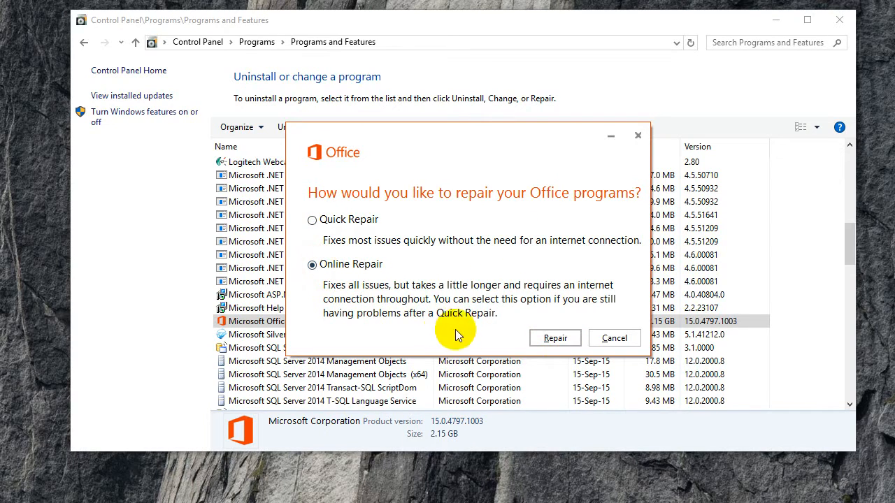
pyautogui.click(555, 338)
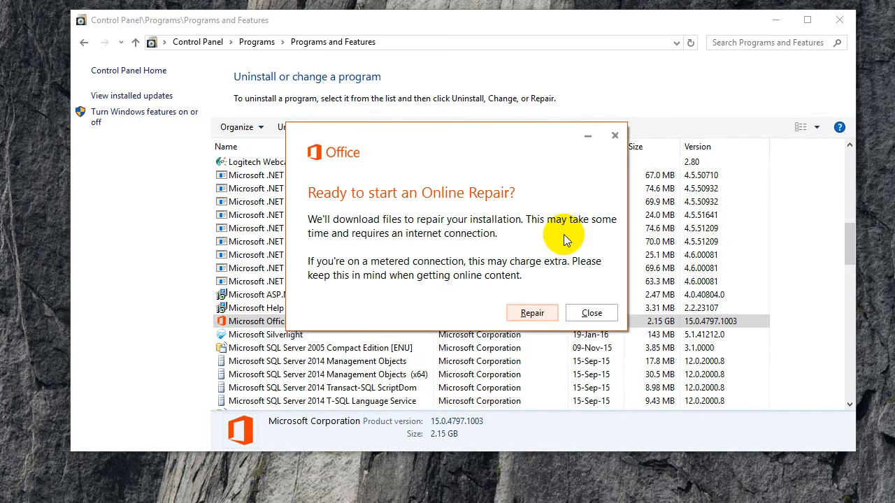
pyautogui.click(531, 313)
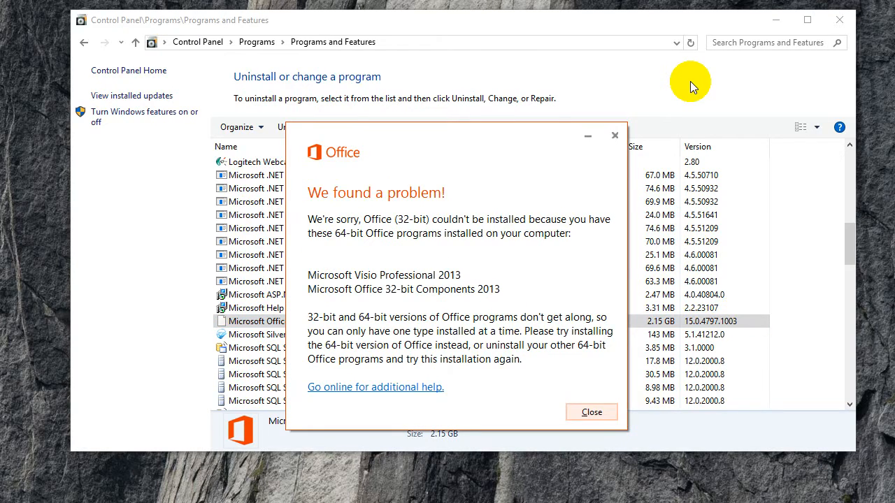
pyautogui.moveTo(459, 152)
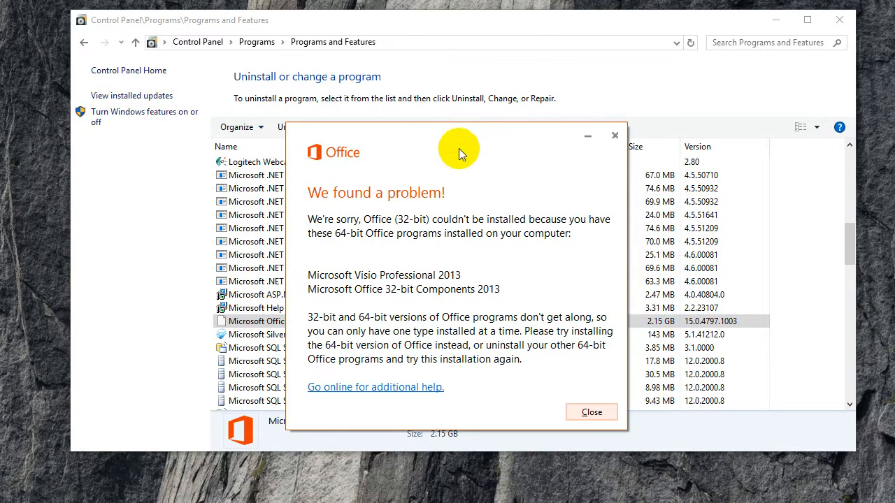
pyautogui.moveTo(365, 230)
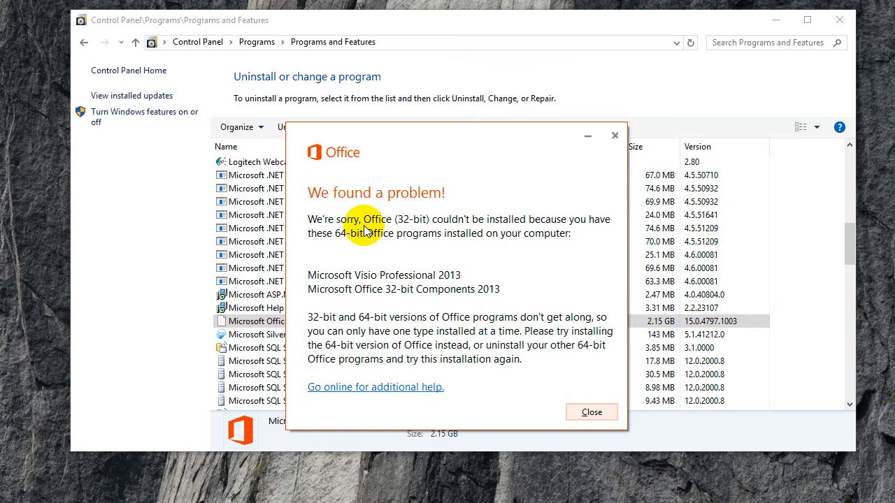
pyautogui.moveTo(552, 229)
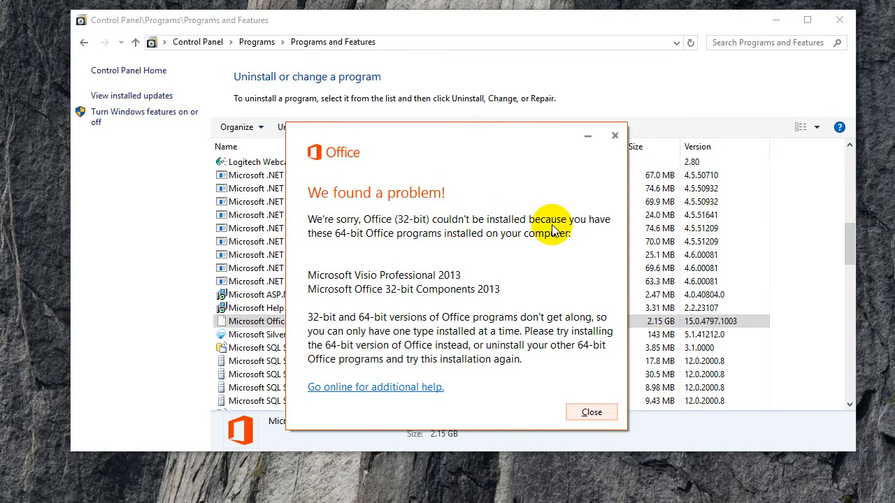
pyautogui.moveTo(407, 248)
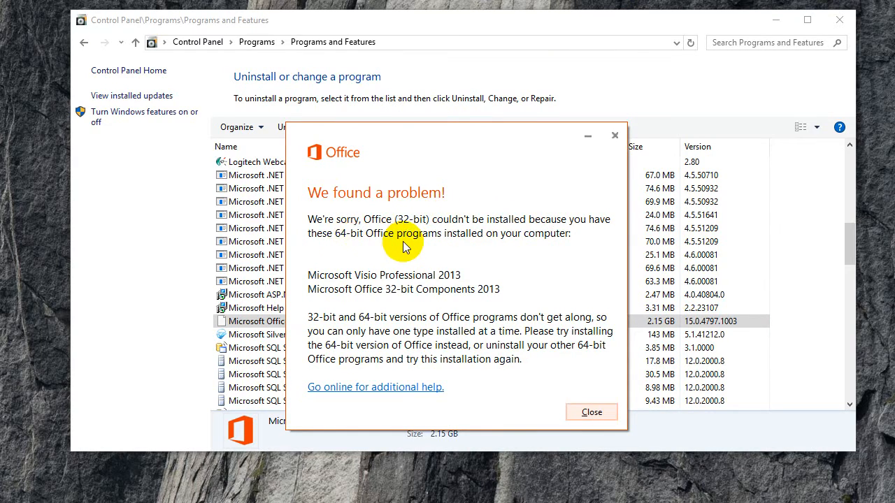
pyautogui.moveTo(465, 330)
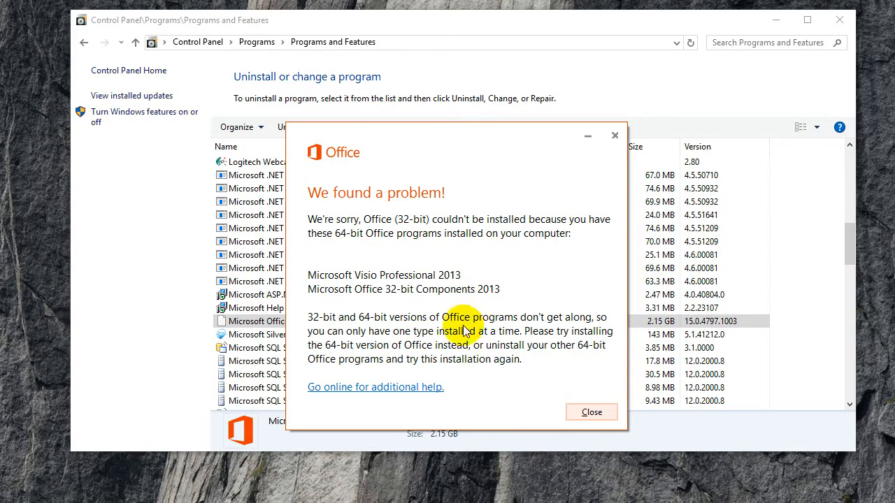
pyautogui.moveTo(462, 341)
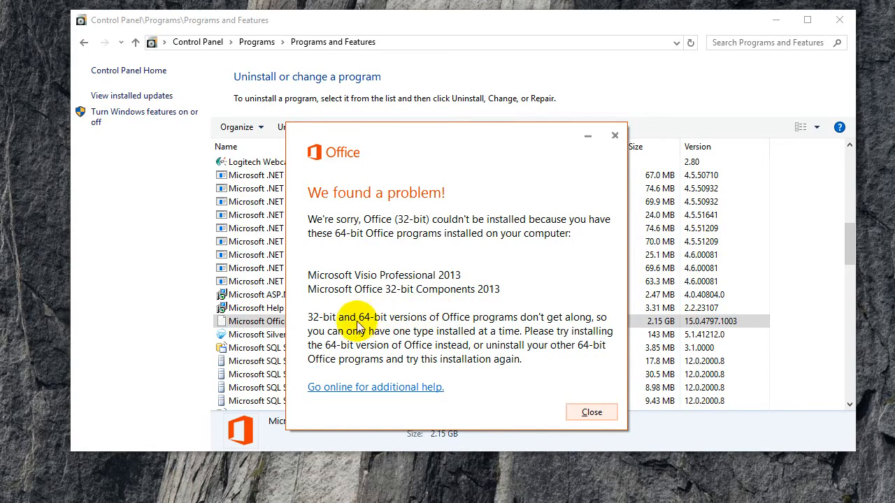
pyautogui.moveTo(454, 338)
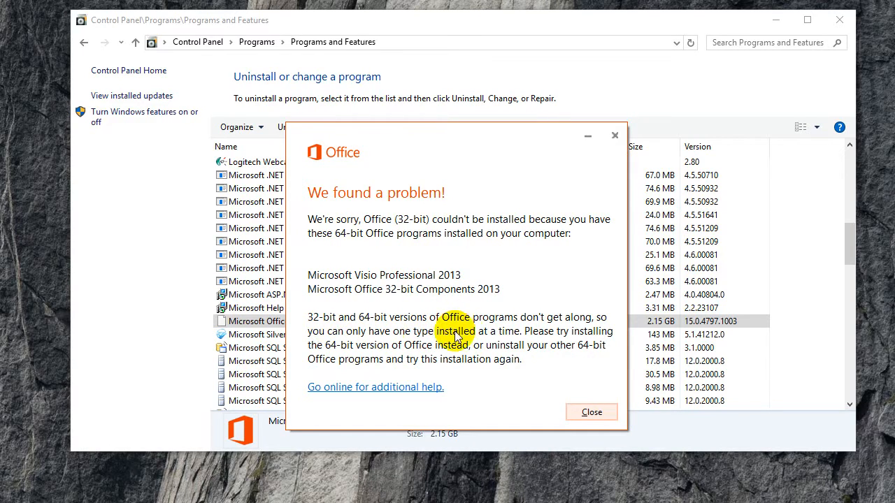
pyautogui.moveTo(538, 339)
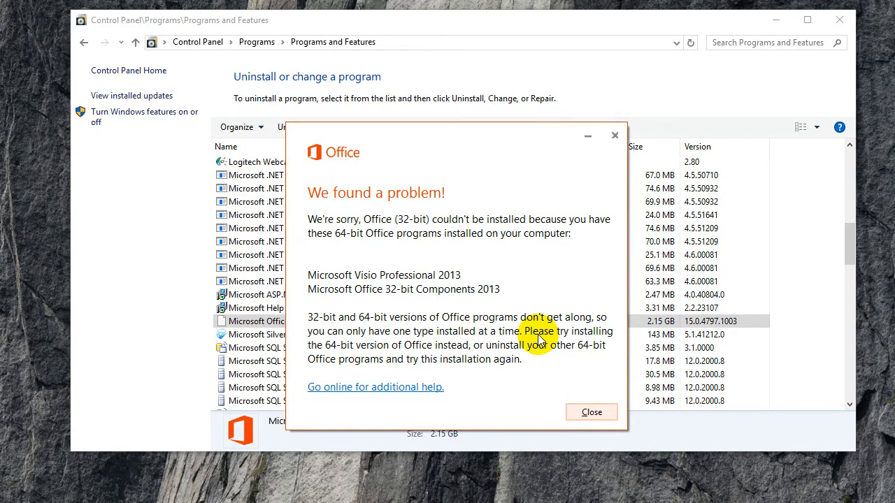
pyautogui.moveTo(395, 287)
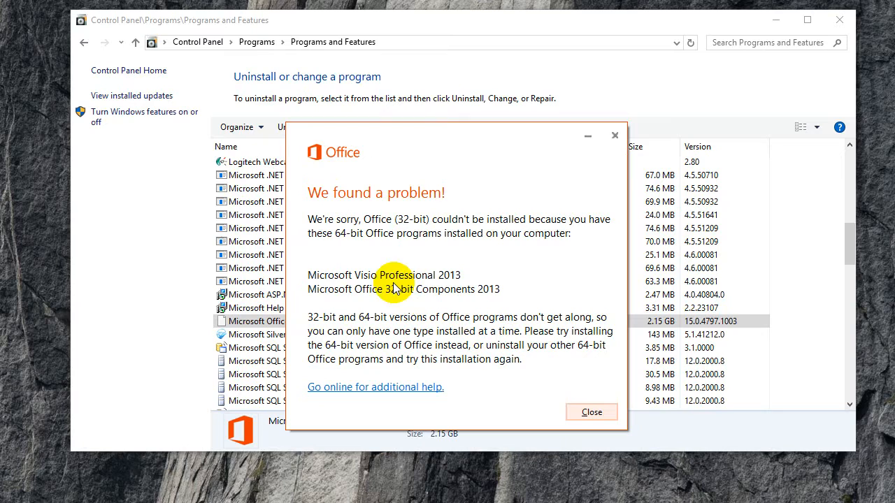
pyautogui.moveTo(412, 304)
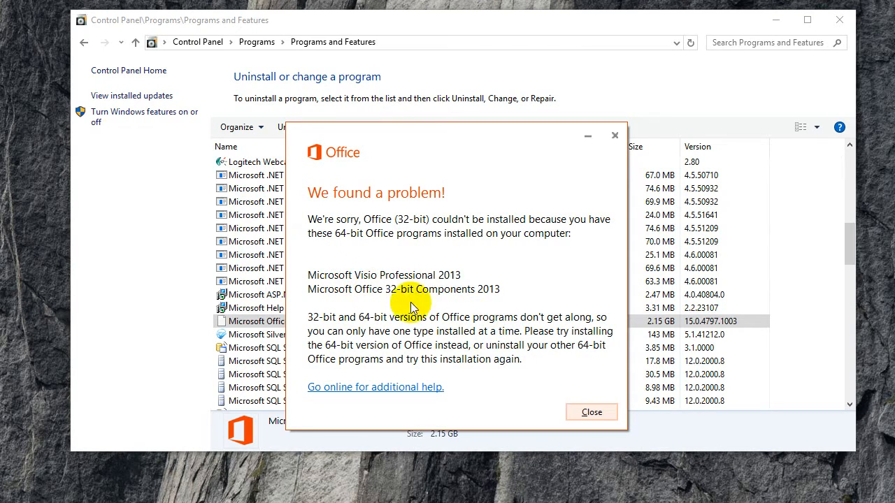
pyautogui.moveTo(465, 305)
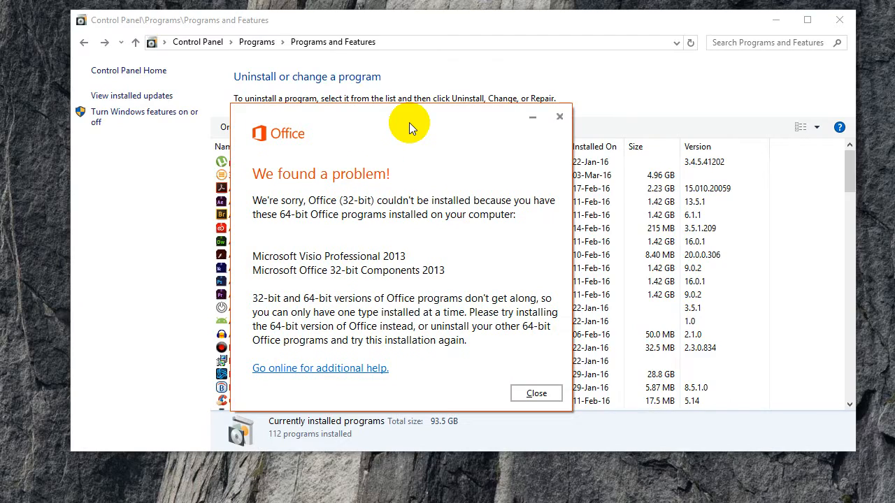
# Step: Close the 'We found a problem!' 32-bit versus 64-bit conflict message
pyautogui.click(536, 393)
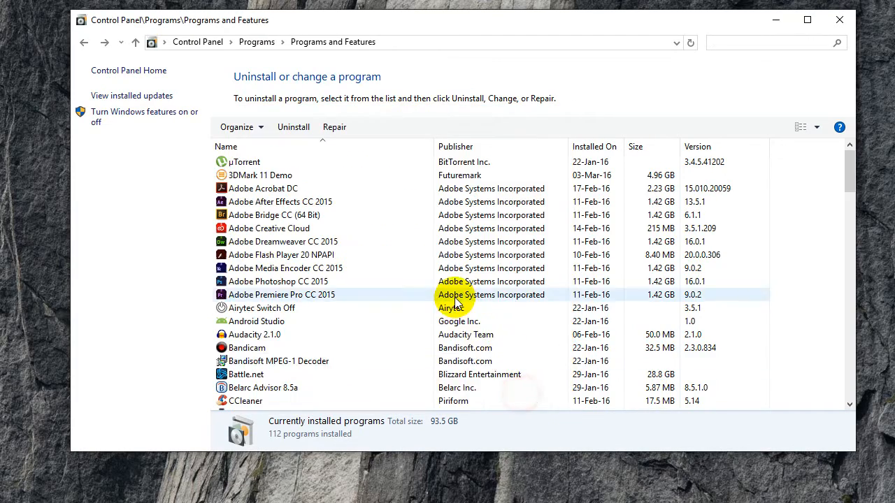
# Step: Uninstall Microsoft Visio Professional 2013 and close the success dialog
pyautogui.scroll(-3)
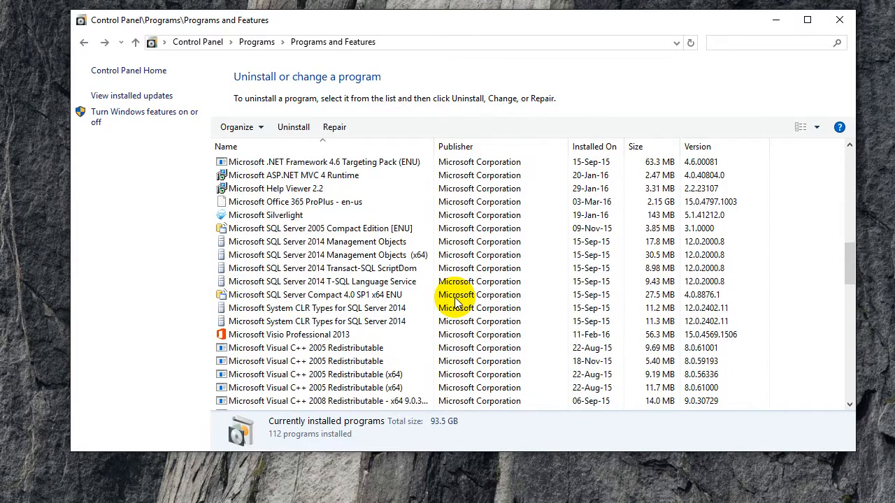
pyautogui.click(288, 334)
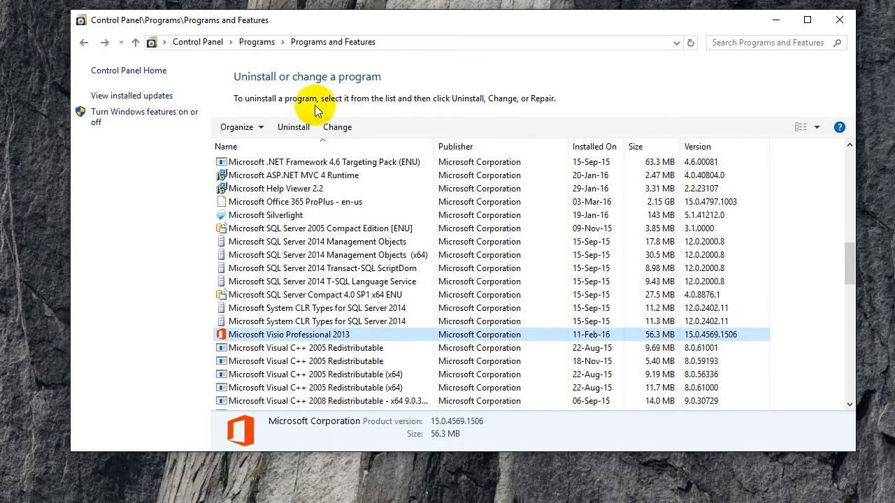
pyautogui.click(338, 127)
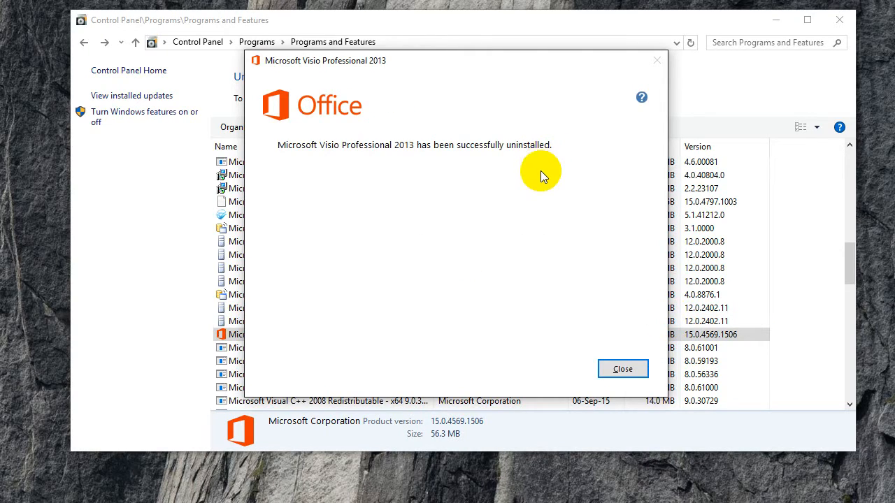
pyautogui.click(621, 368)
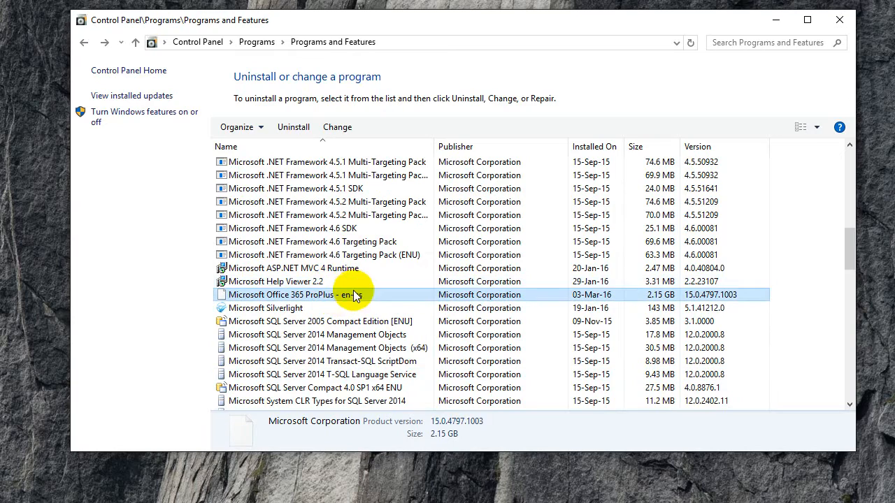
# Step: Uninstall Office 365 ProPlus - en-us, acknowledging the 'already uninstalled' error
pyautogui.click(293, 127)
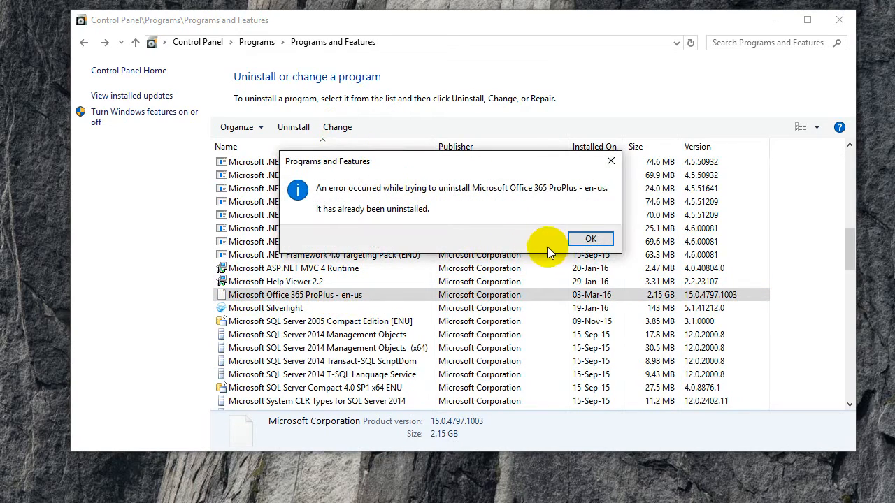
pyautogui.click(590, 238)
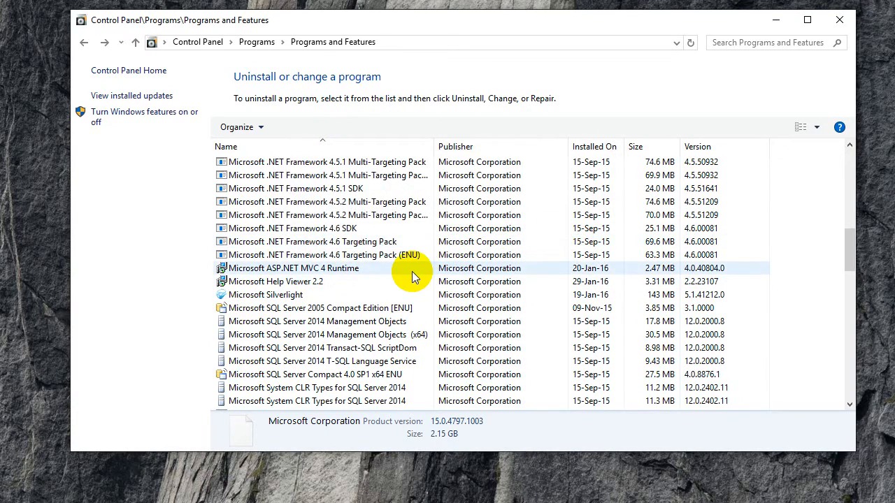
pyautogui.scroll(-3)
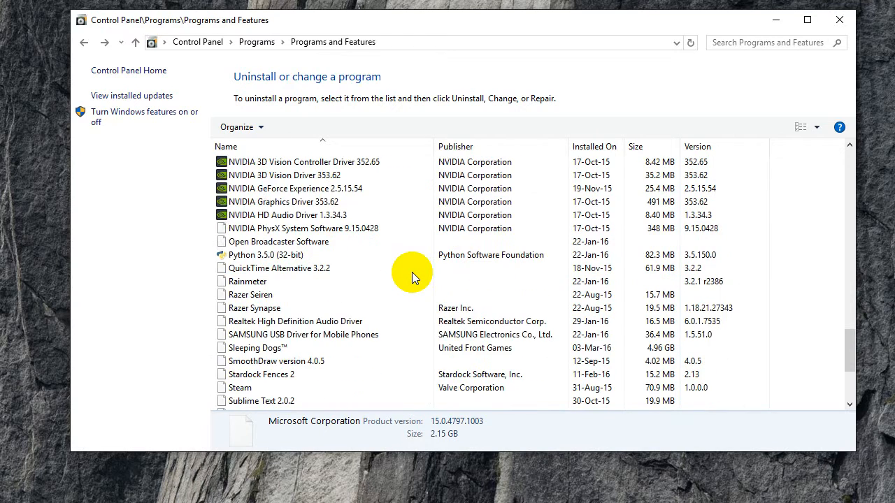
pyautogui.scroll(-3)
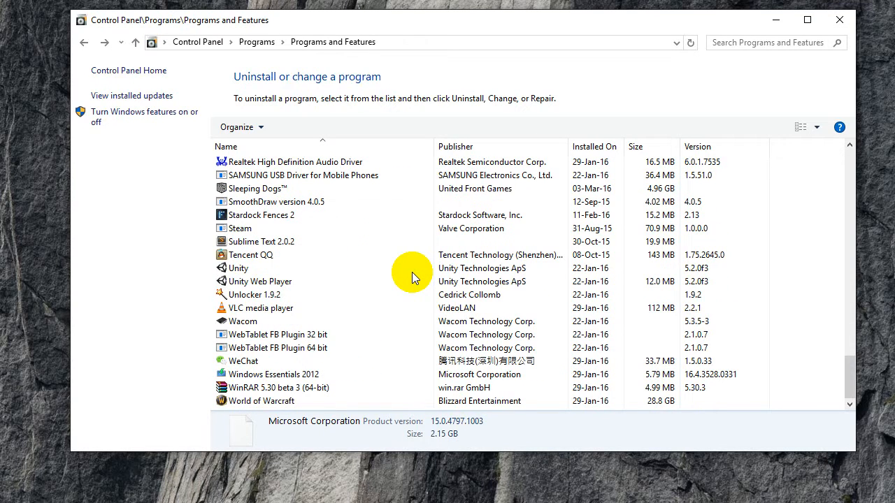